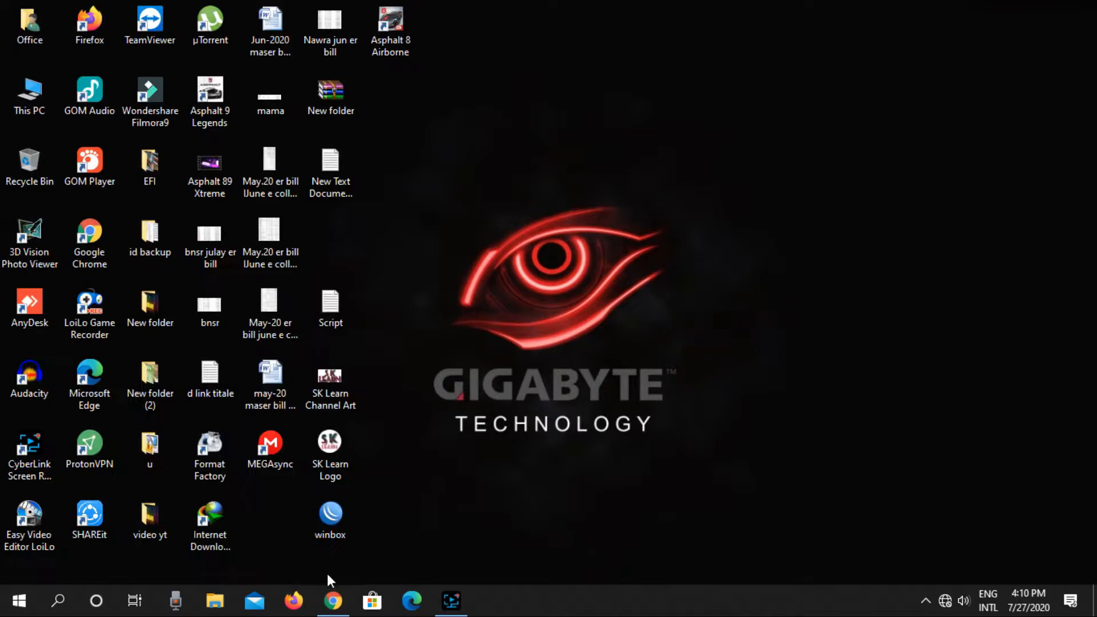
# Launch Chrome and go to the router login page at 192.168.10.1
pyautogui.click(332, 600)
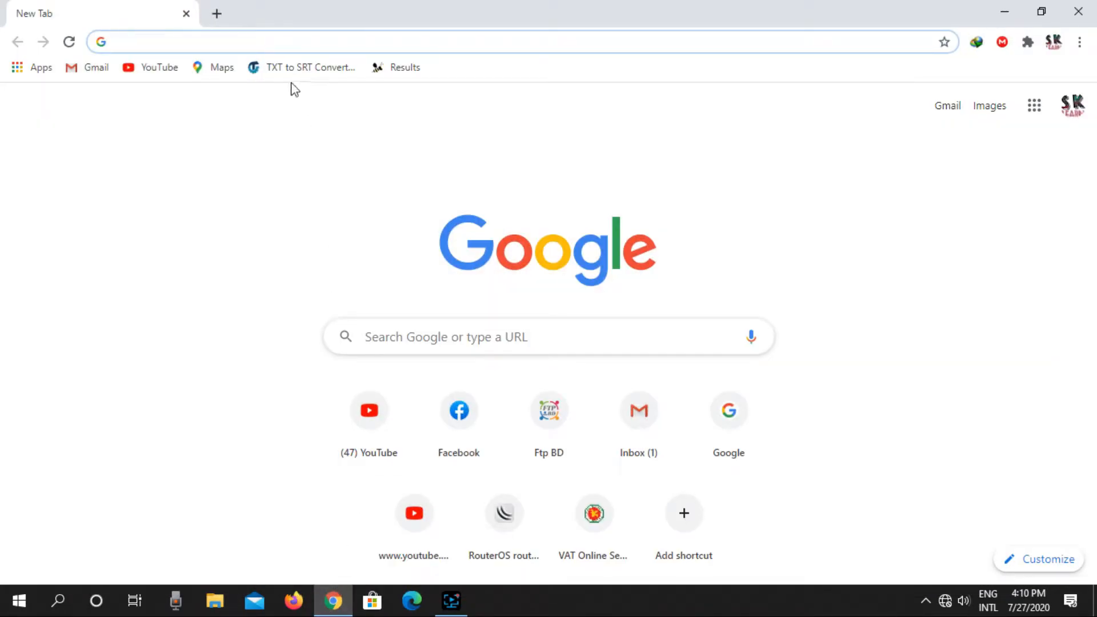
pyautogui.write('68')
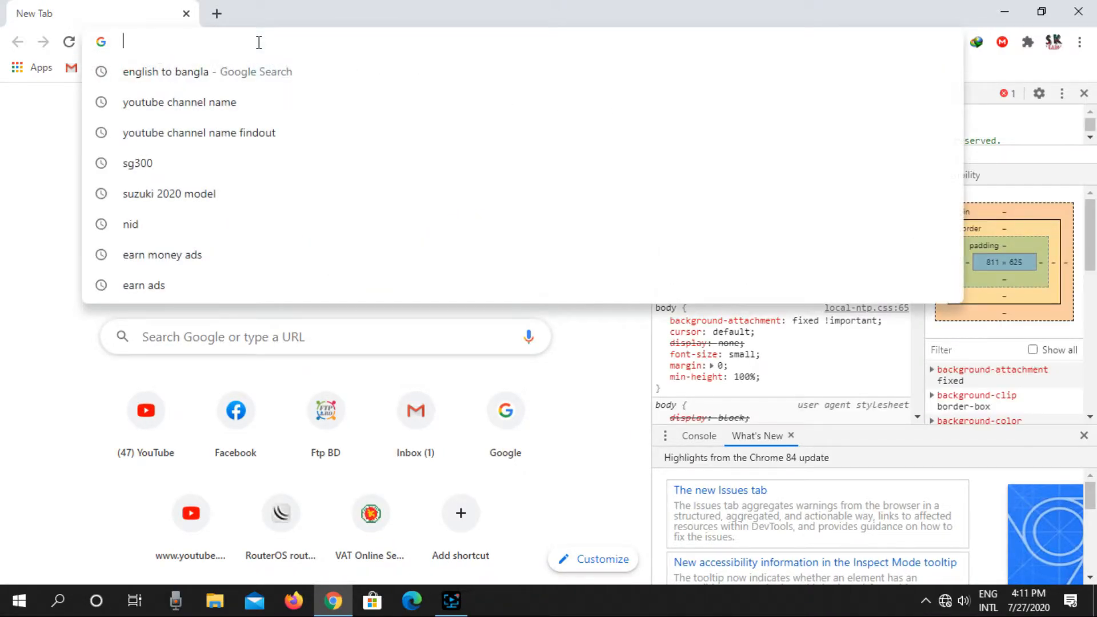
pyautogui.write('192.168.0.1')
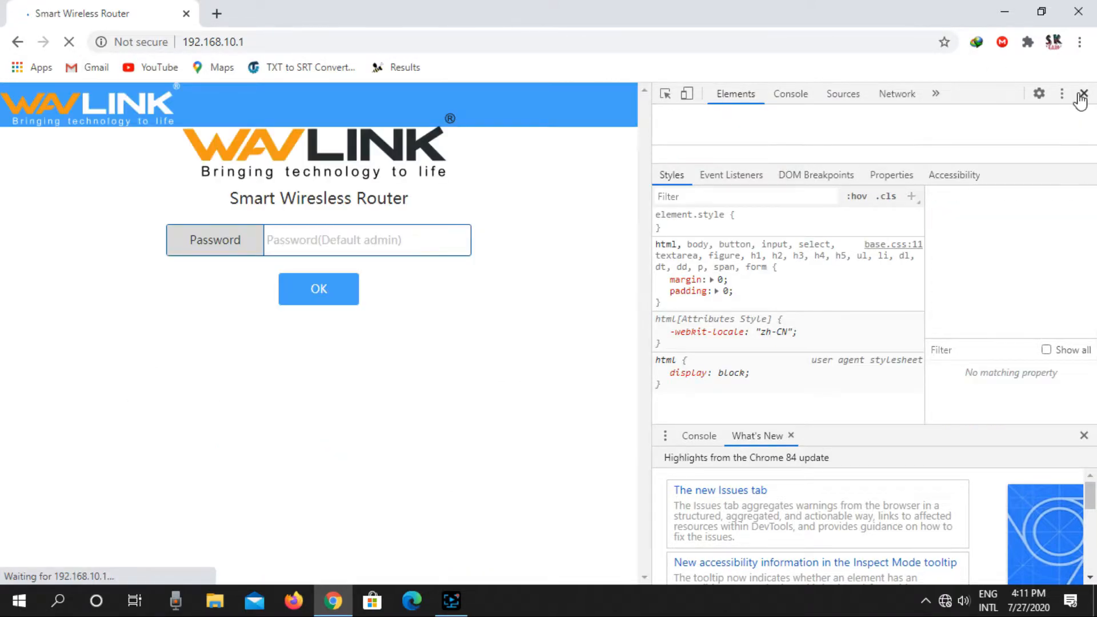
# Log in to the Wavlink router with the admin password, landing on Internet setup
pyautogui.click(1081, 93)
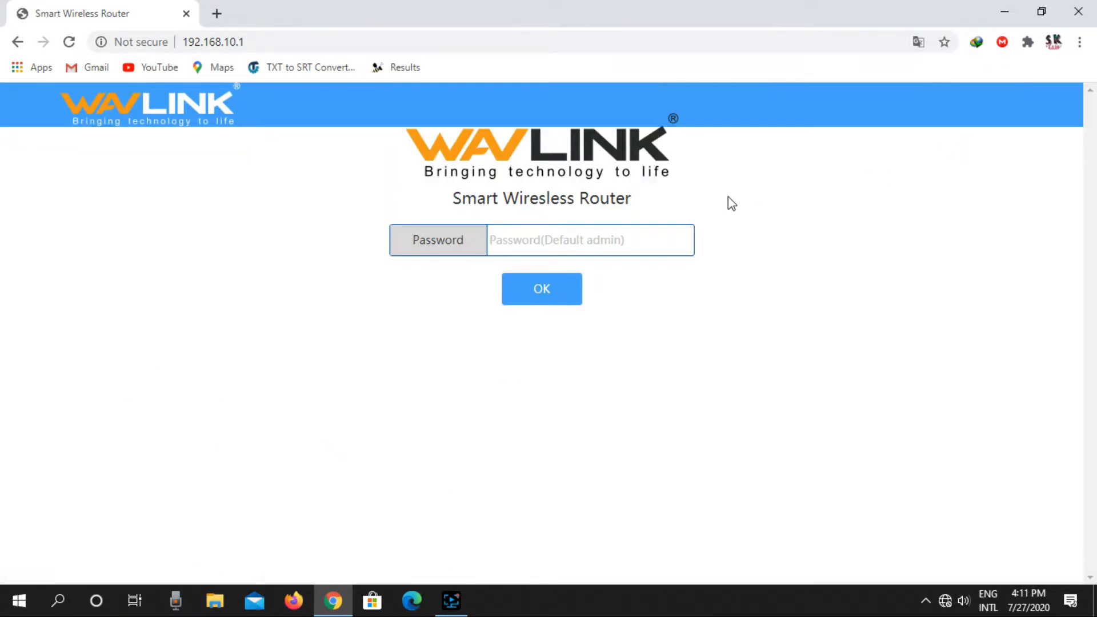
pyautogui.click(589, 241)
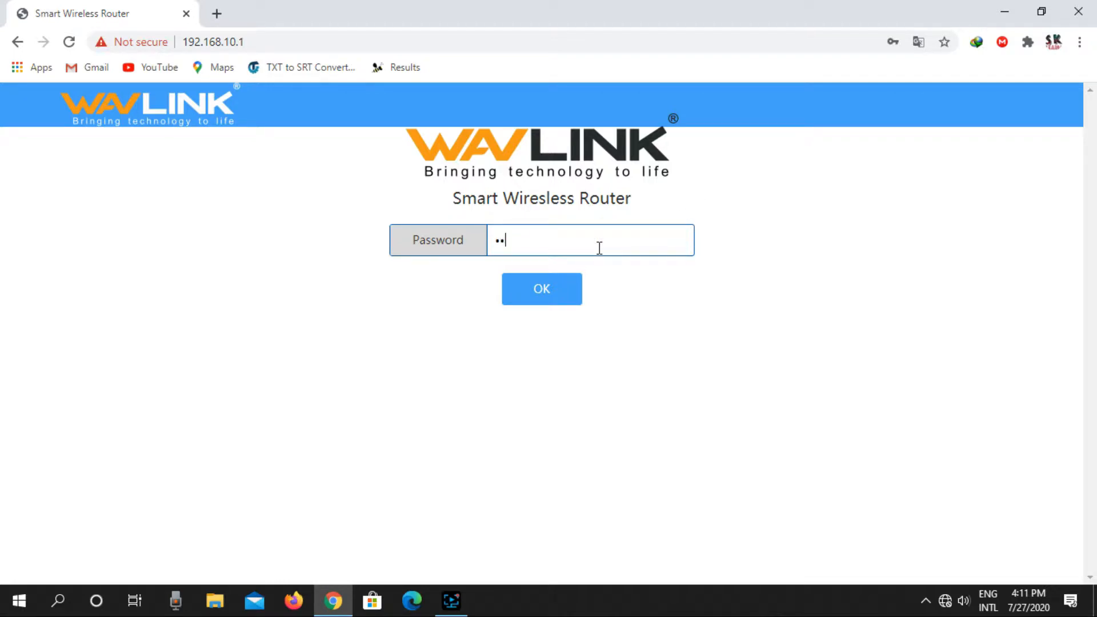
pyautogui.write('••')
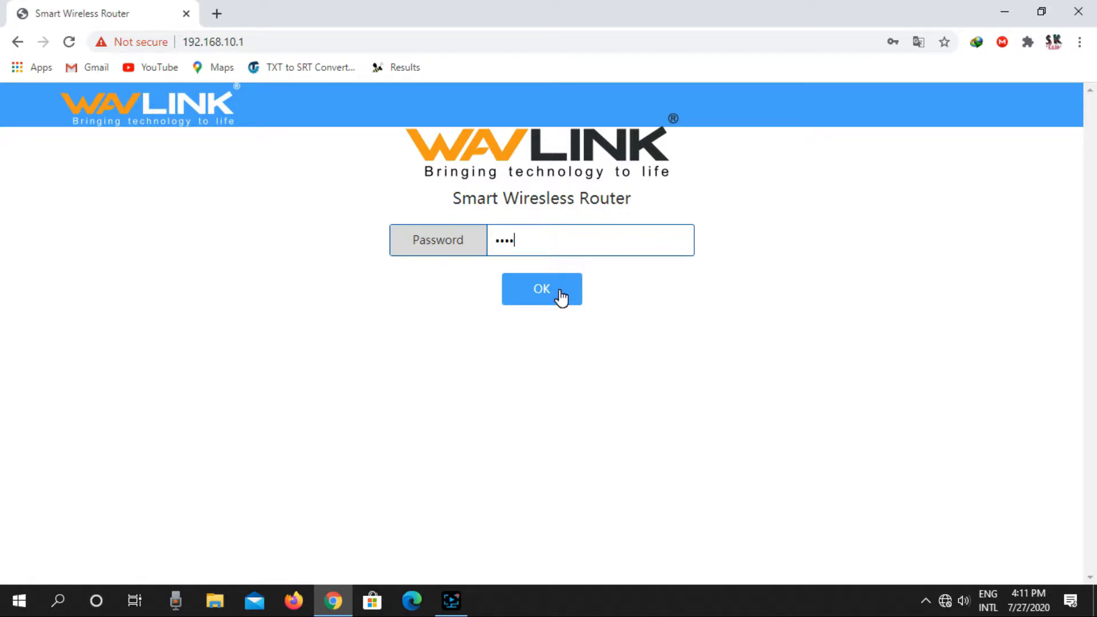
pyautogui.click(540, 289)
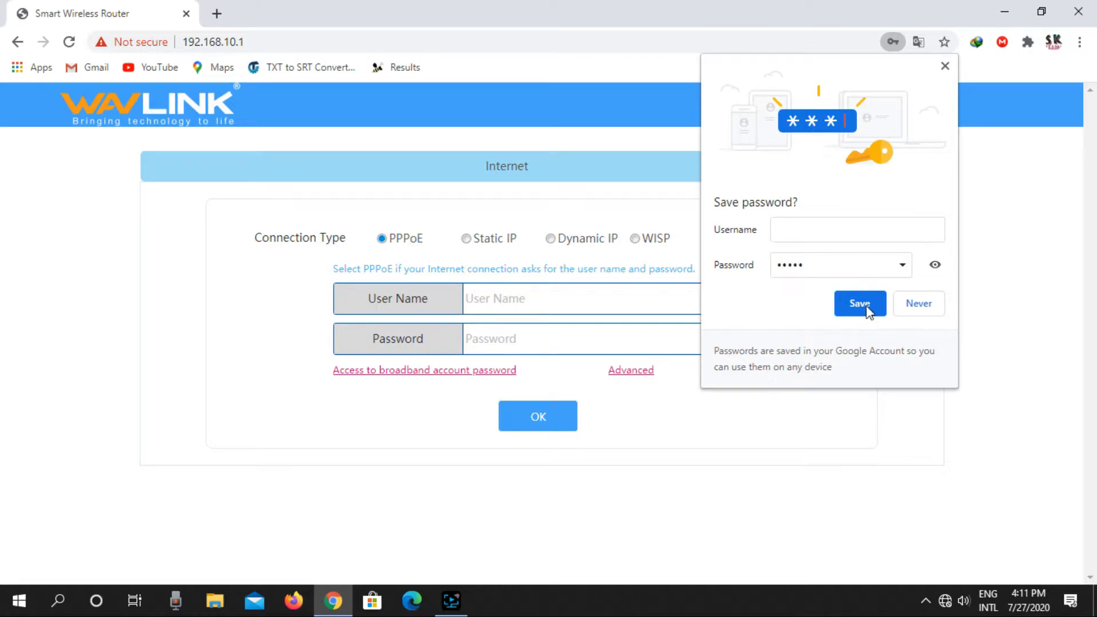
# Dismiss the save-password bubble and fill in the PPPoE user name and password
pyautogui.click(860, 305)
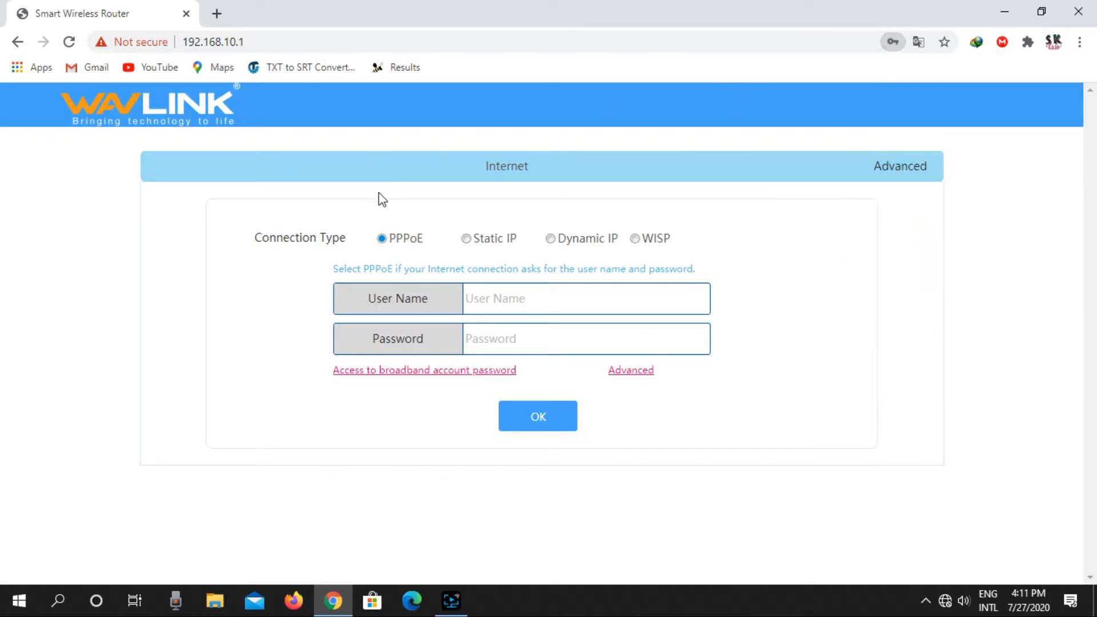
pyautogui.click(587, 298)
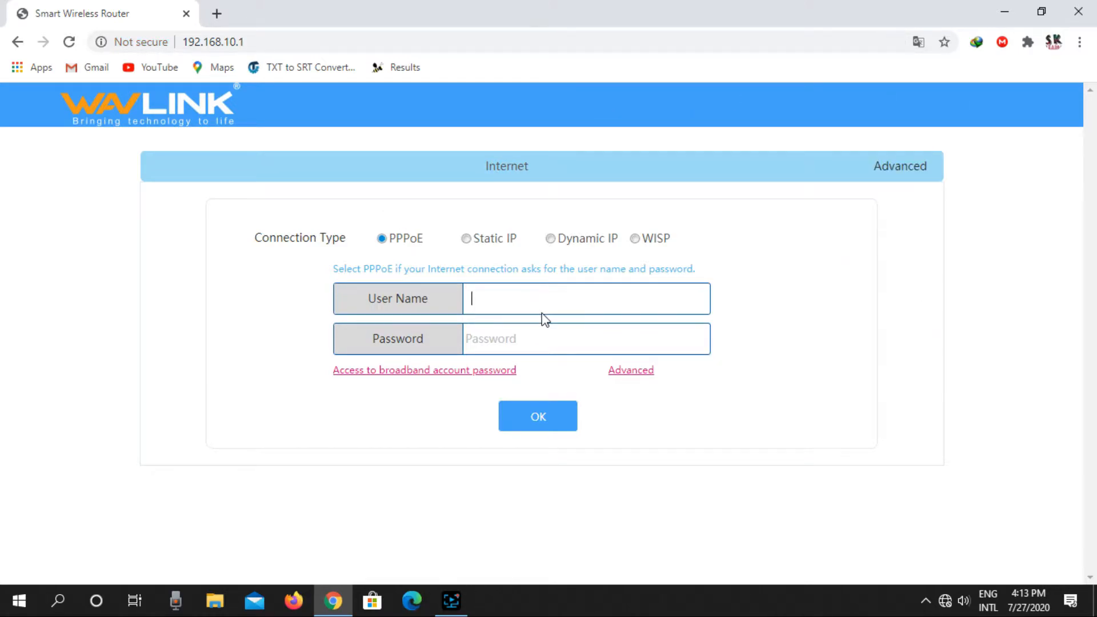
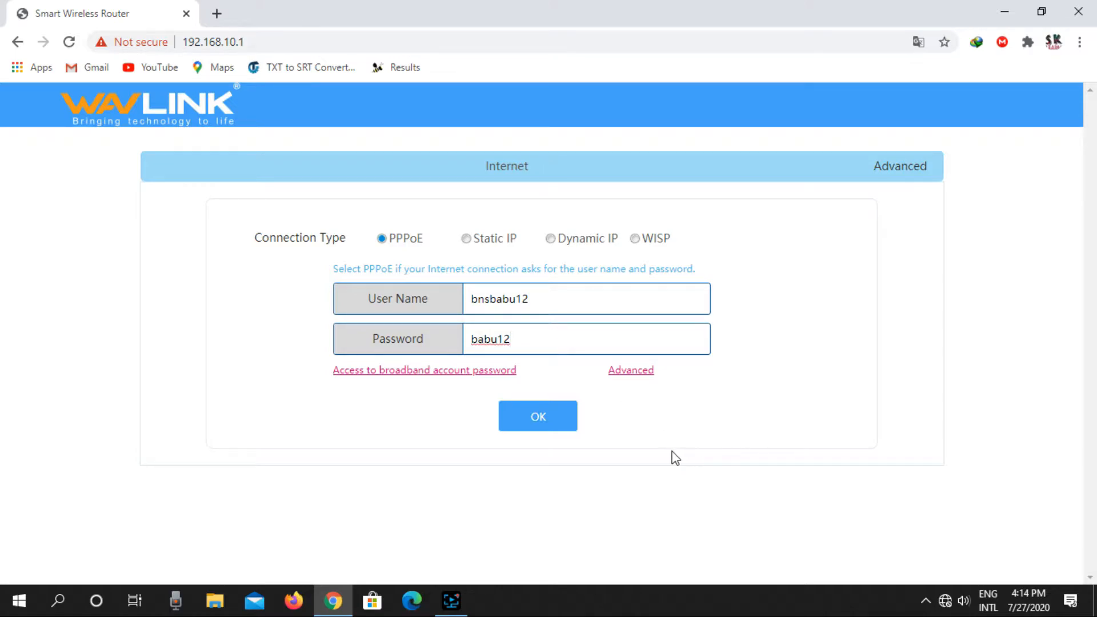
# Submit the PPPoE credentials to dial the connection and reach the status dashboard
pyautogui.click(537, 416)
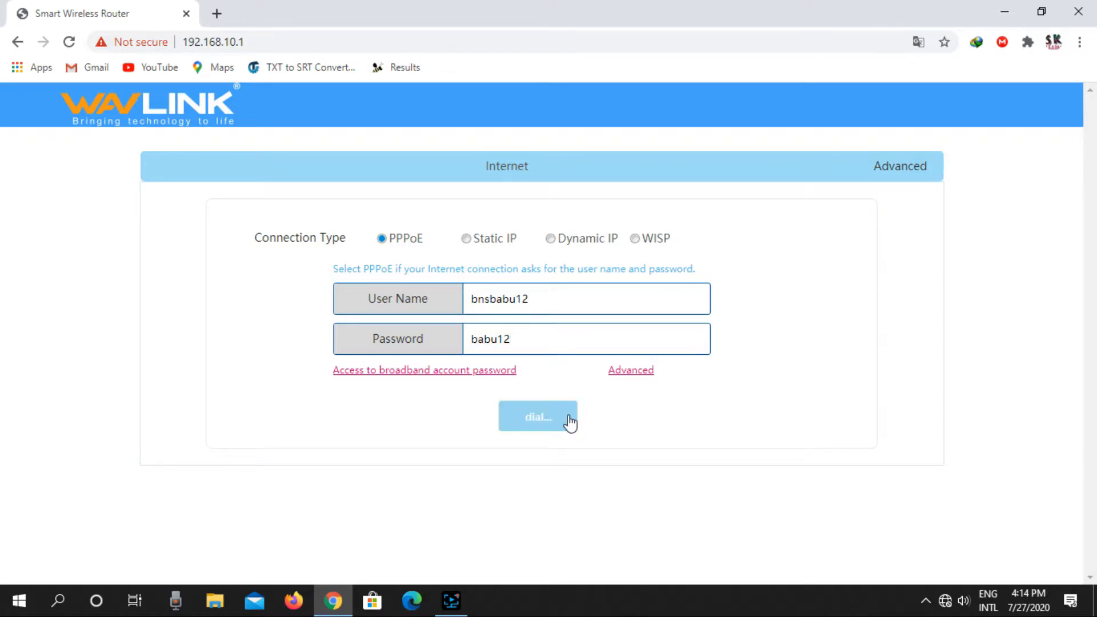
pyautogui.click(537, 416)
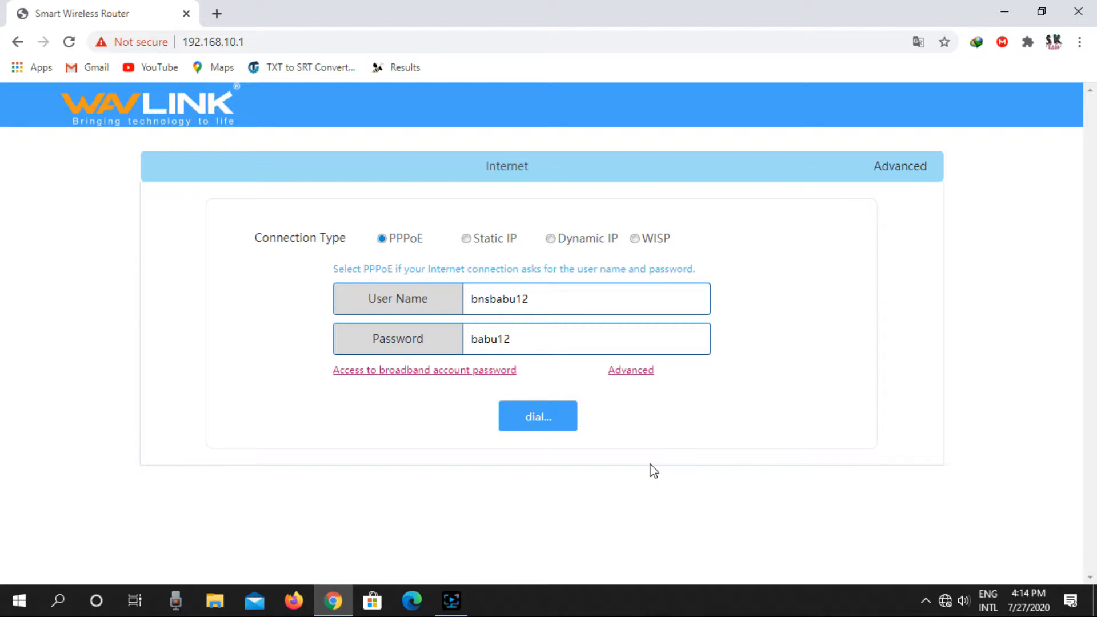
pyautogui.click(537, 416)
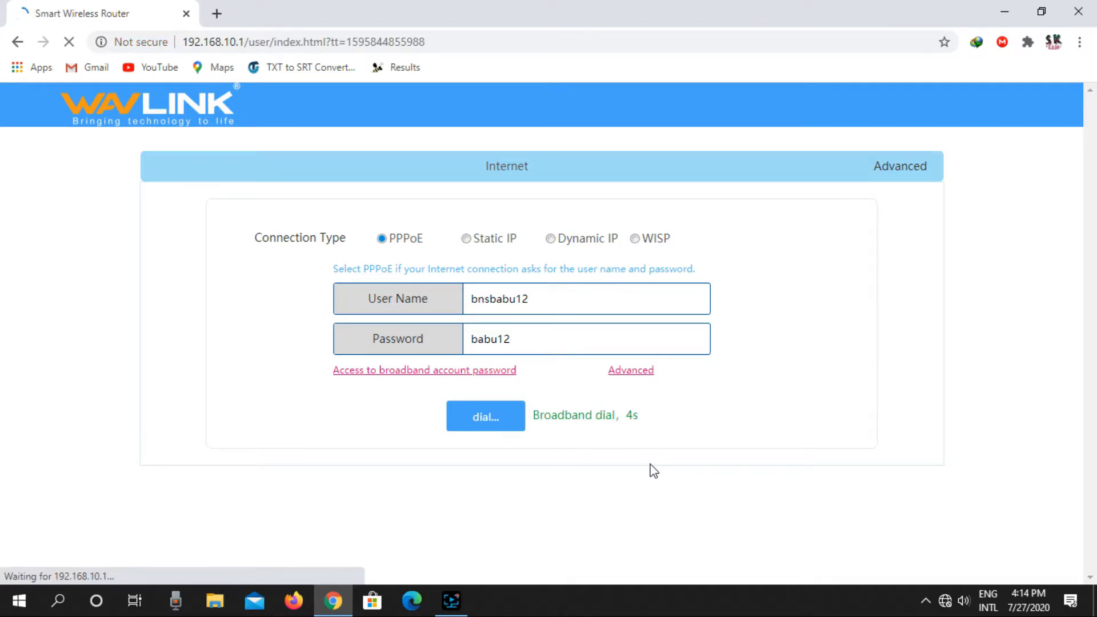
pyautogui.click(485, 416)
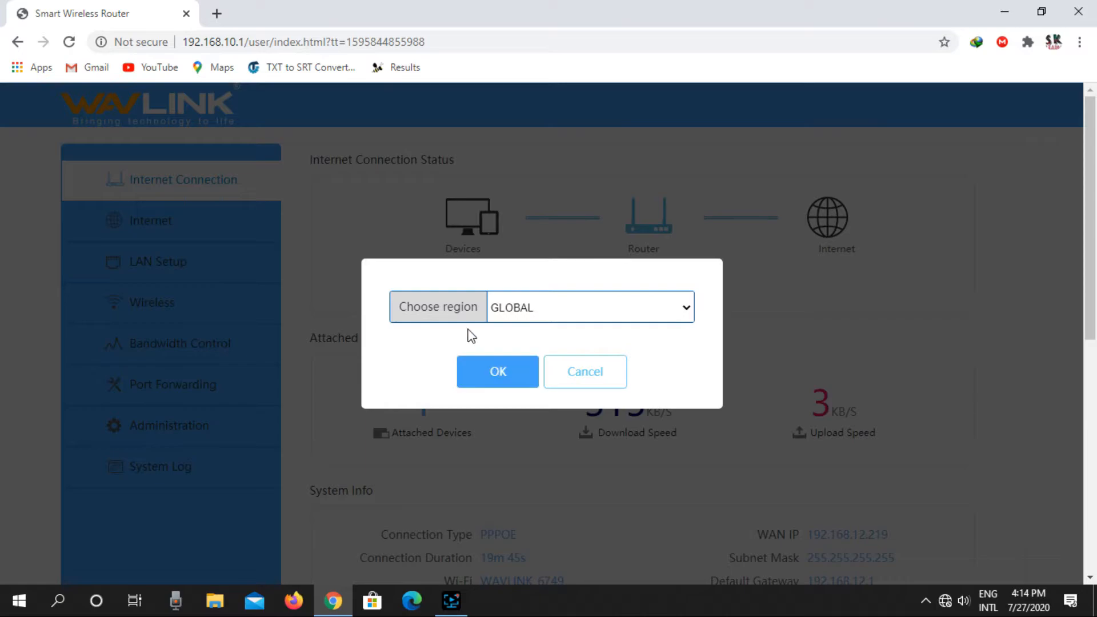
# Confirm GLOBAL as the region so the dashboard reports Internet Connected
pyautogui.click(497, 371)
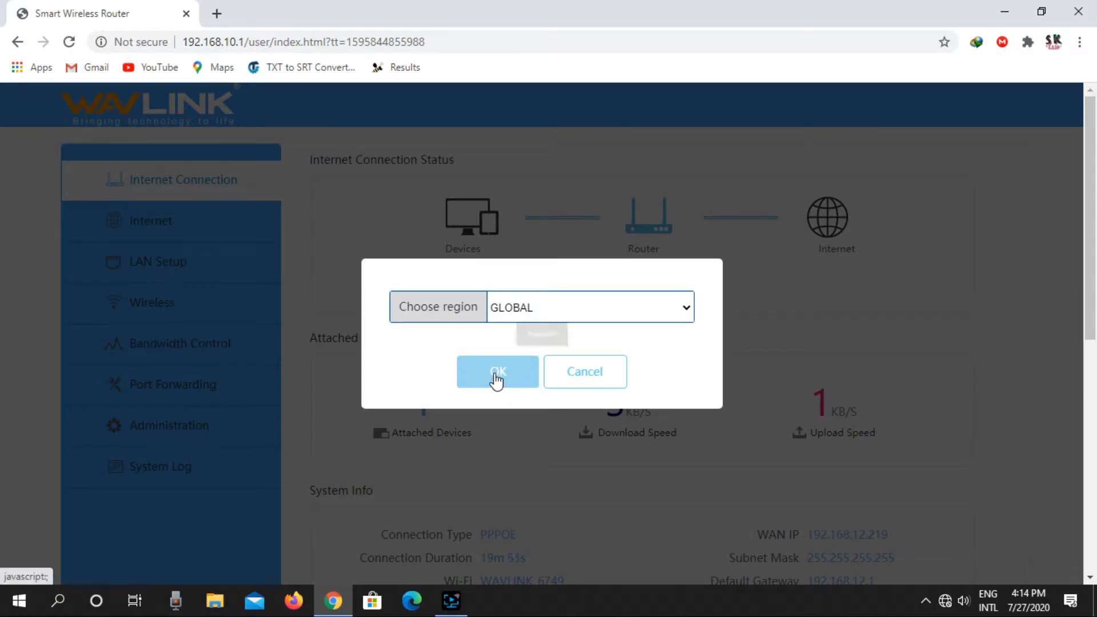
pyautogui.click(497, 372)
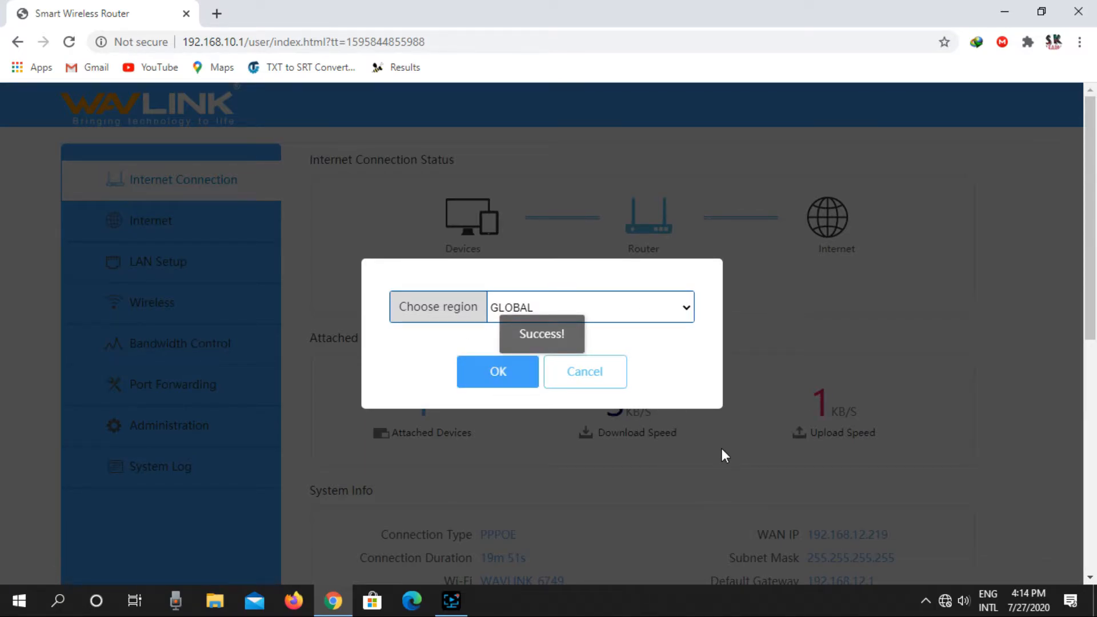
pyautogui.click(498, 372)
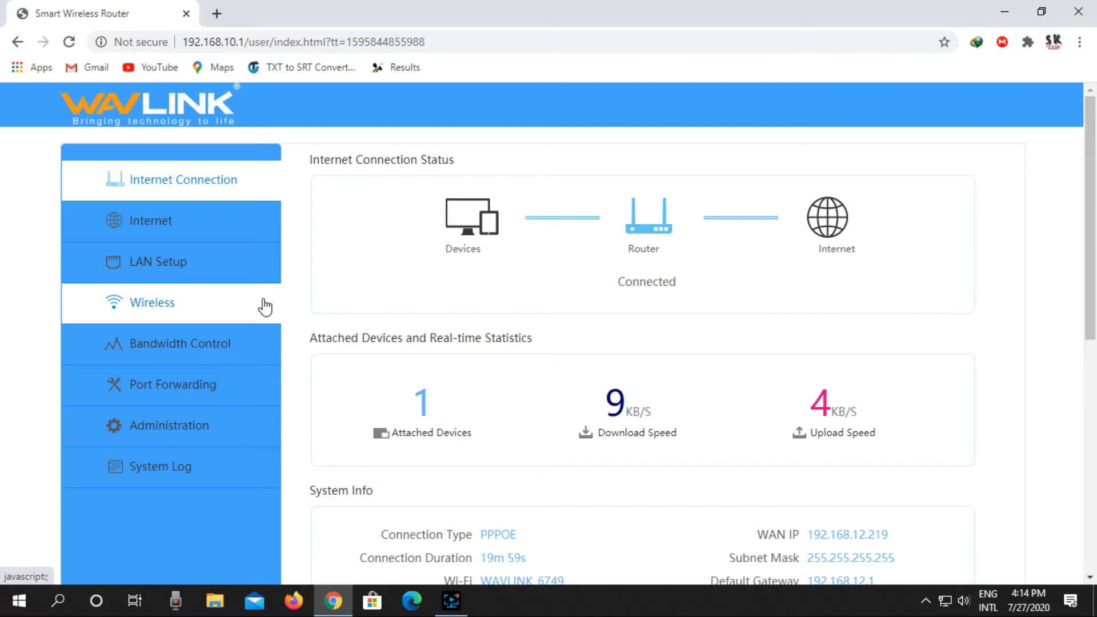
pyautogui.click(152, 302)
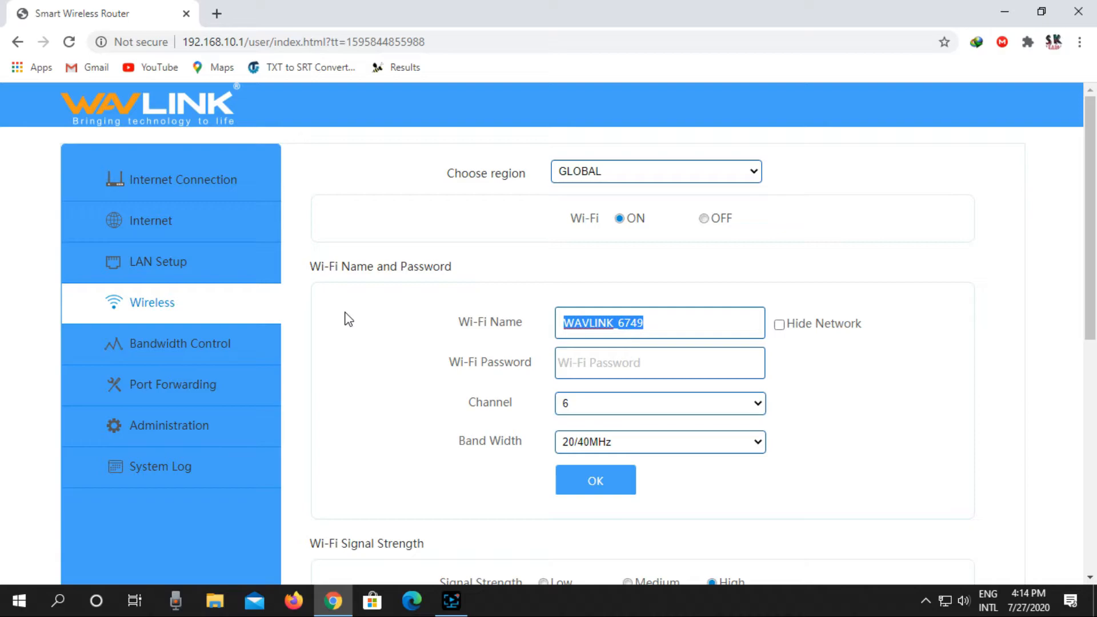
pyautogui.moveTo(510, 351)
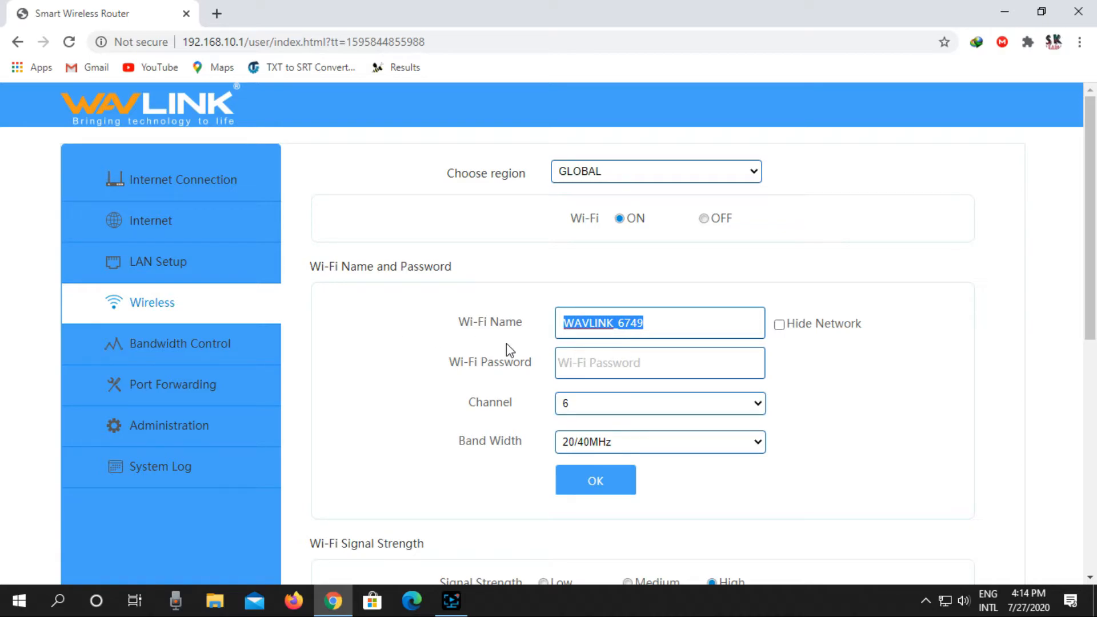
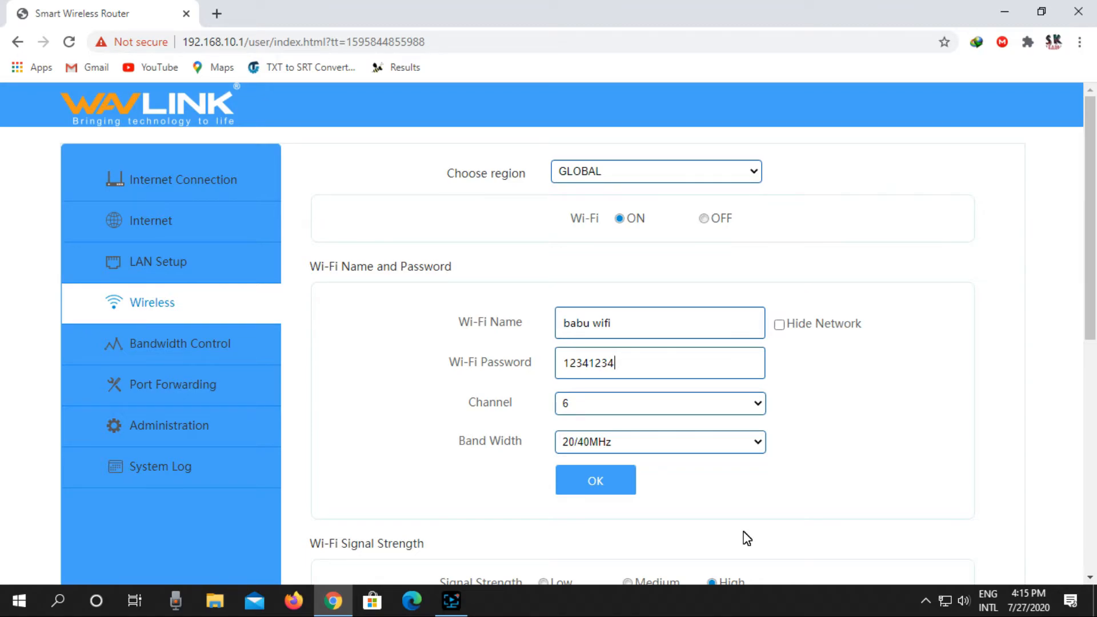
# Save the new wireless settings and confirm they are applied
pyautogui.click(594, 482)
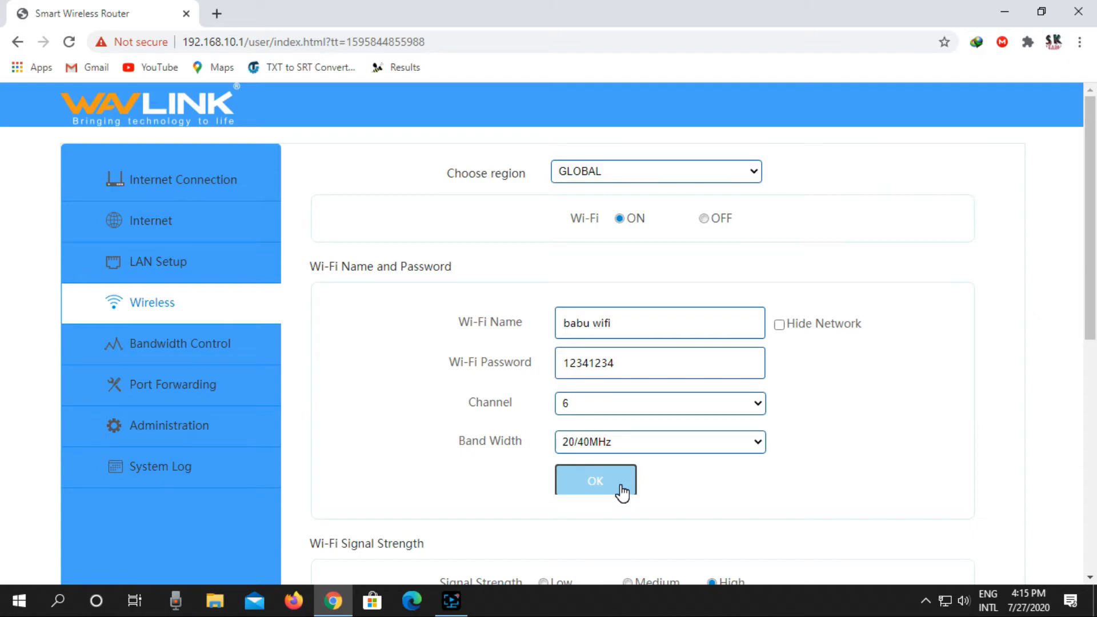
pyautogui.click(596, 481)
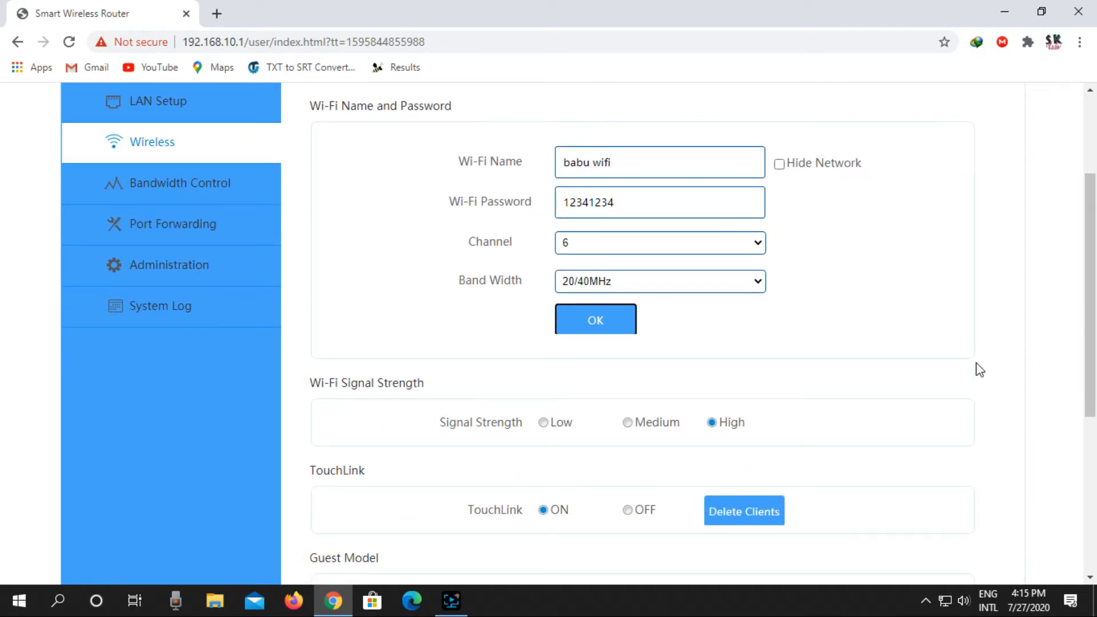
# Review Bandwidth Control, Internet and connection status showing Connected, then open a new tab
pyautogui.scroll(-3)
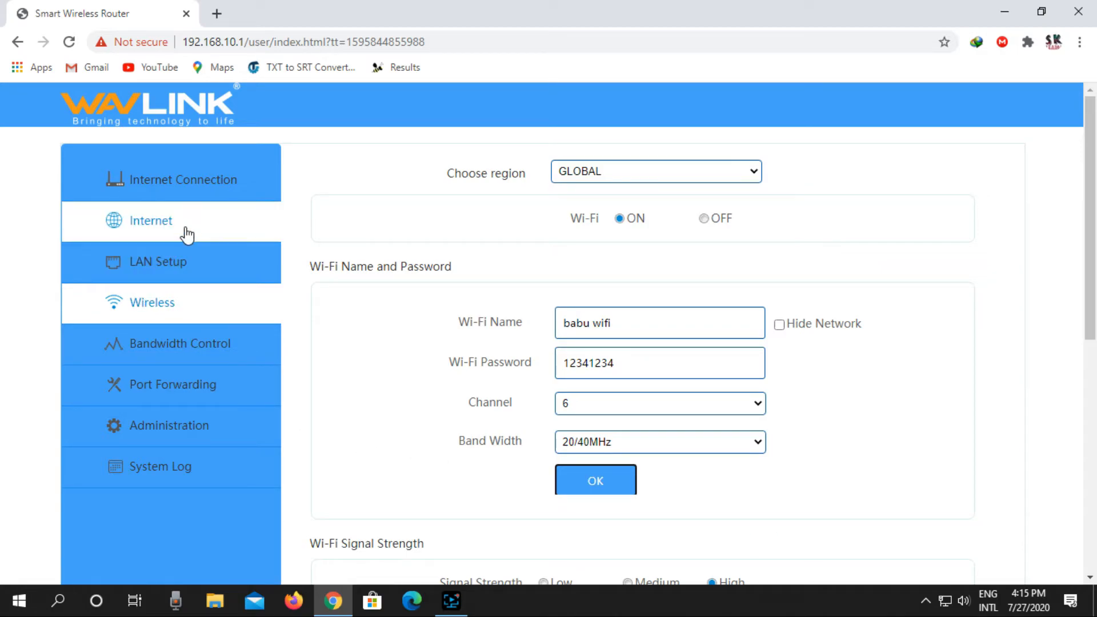
pyautogui.click(182, 180)
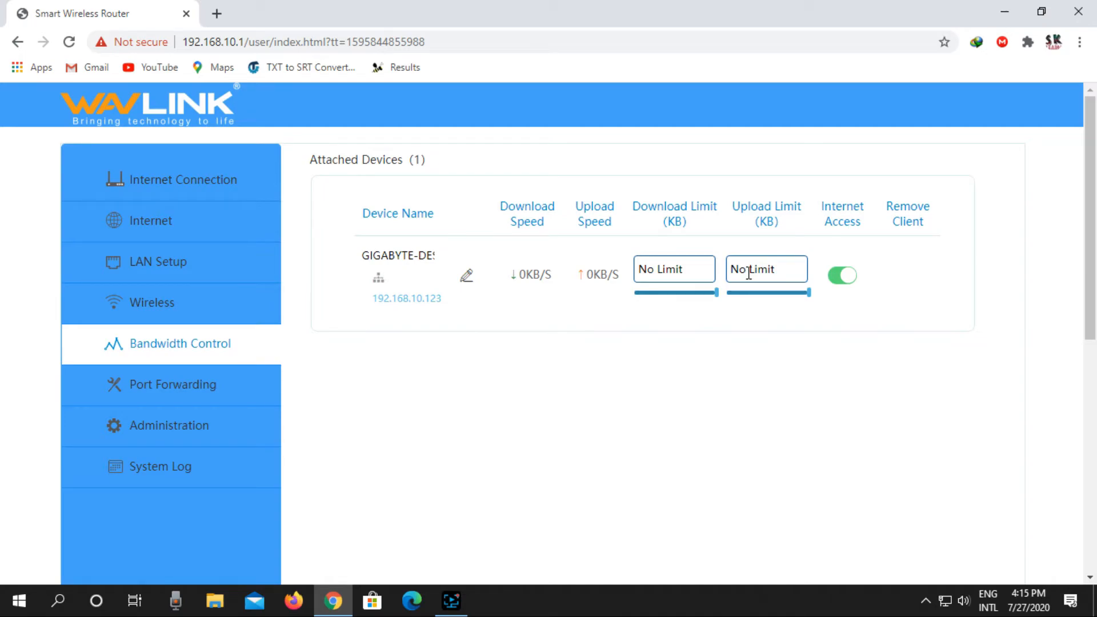
pyautogui.moveTo(150, 220)
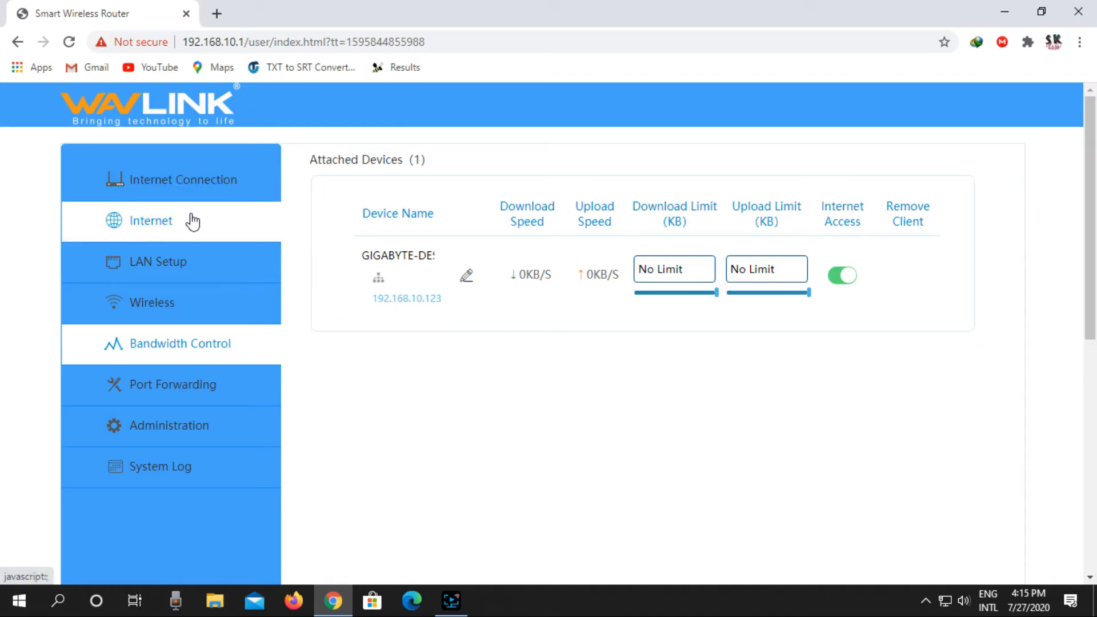
pyautogui.click(151, 221)
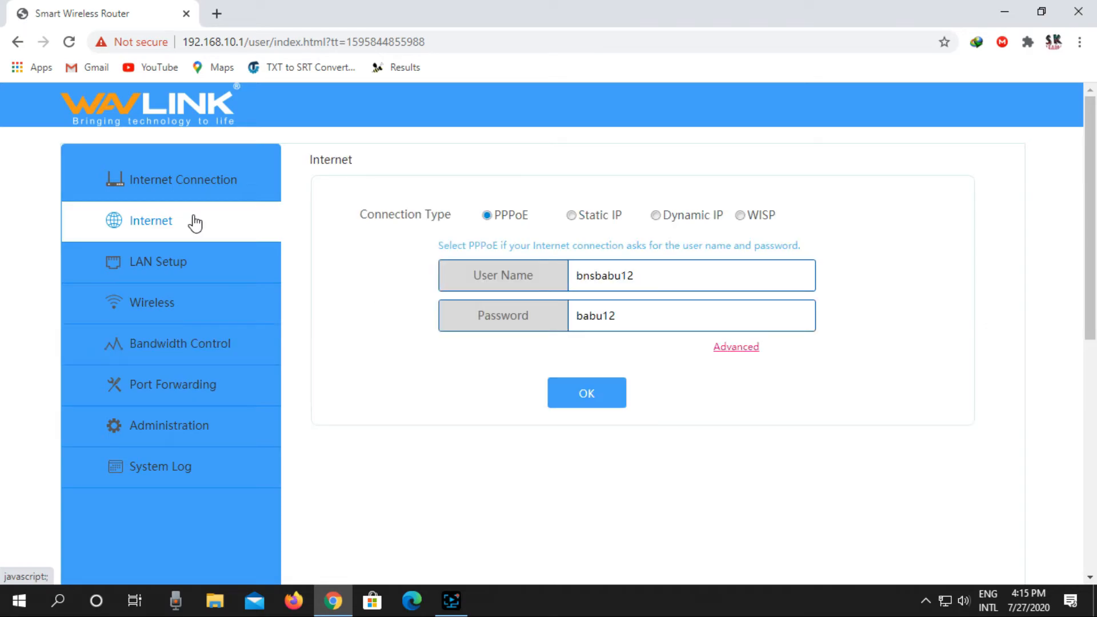
pyautogui.click(185, 180)
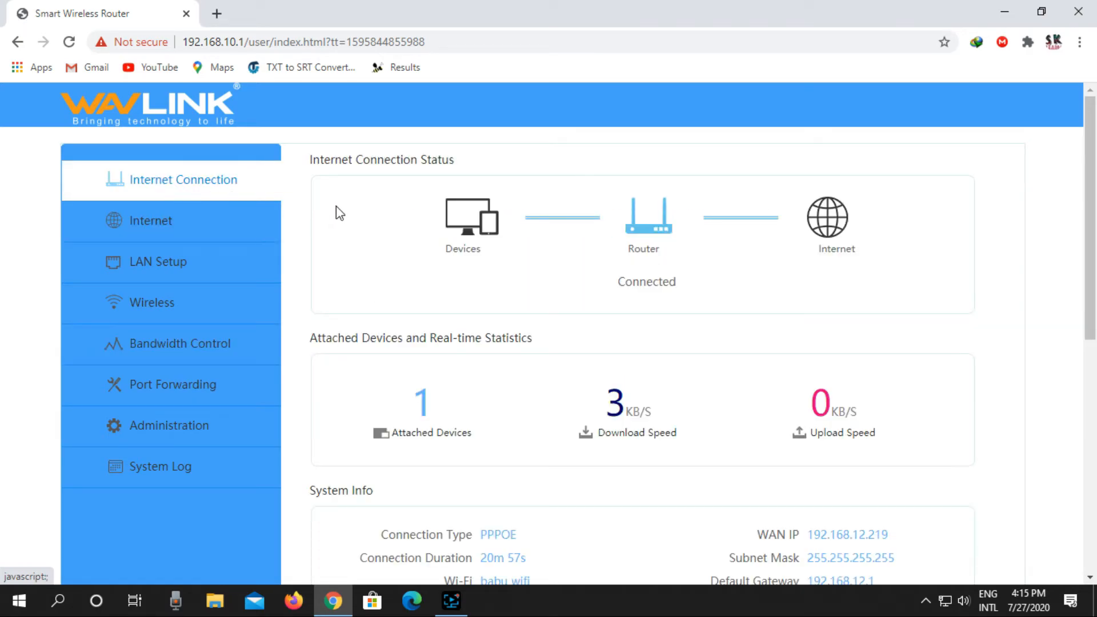
pyautogui.scroll(-3)
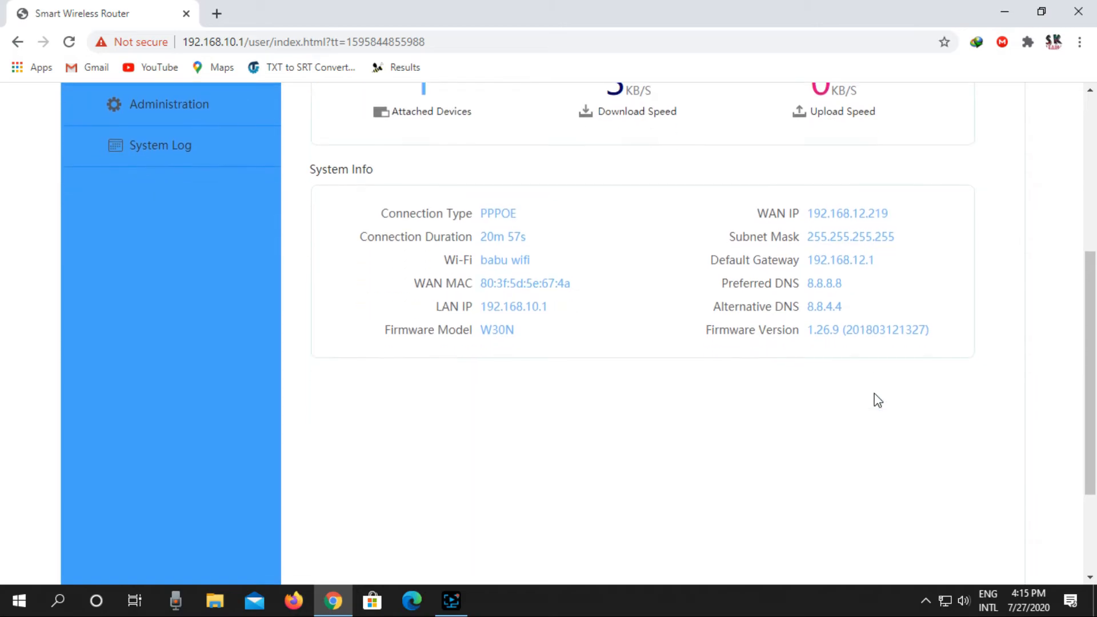
pyautogui.moveTo(389, 195)
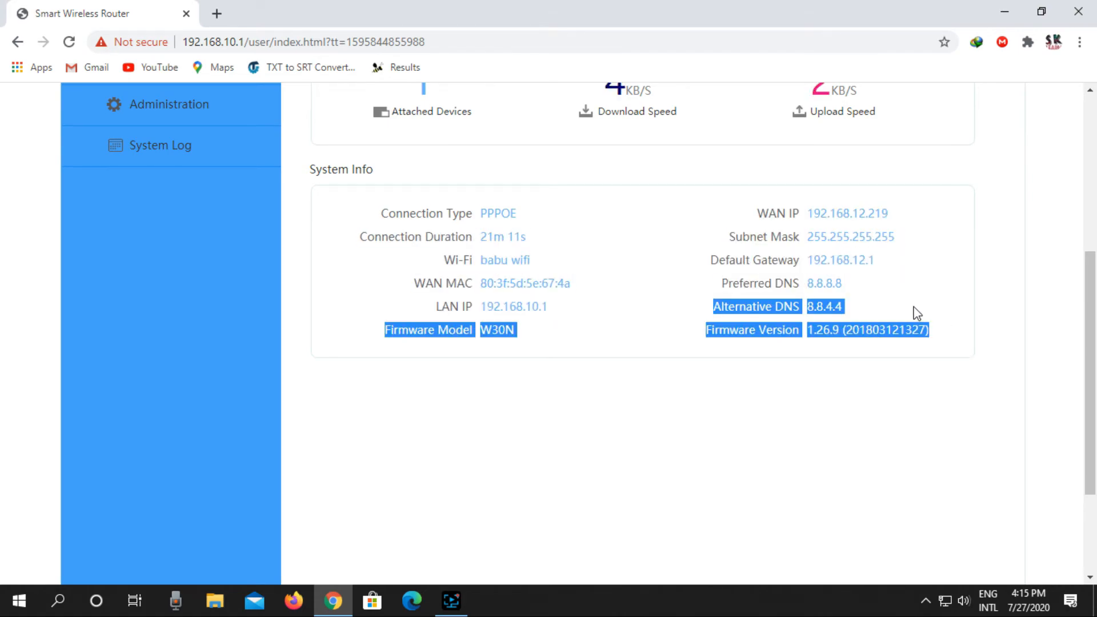
pyautogui.click(934, 217)
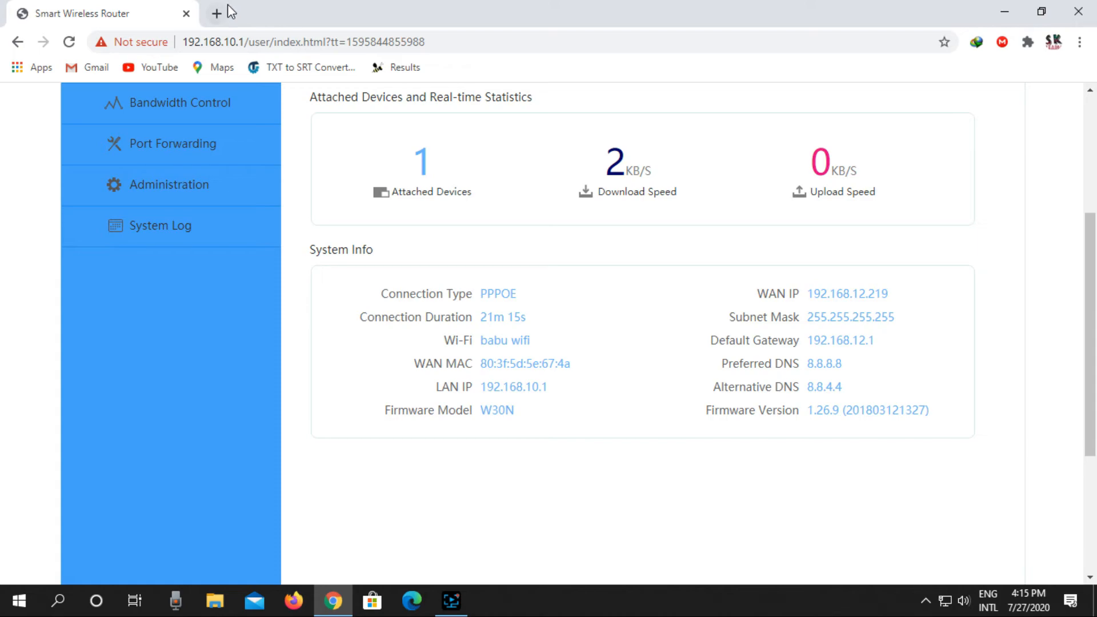
pyautogui.click(218, 14)
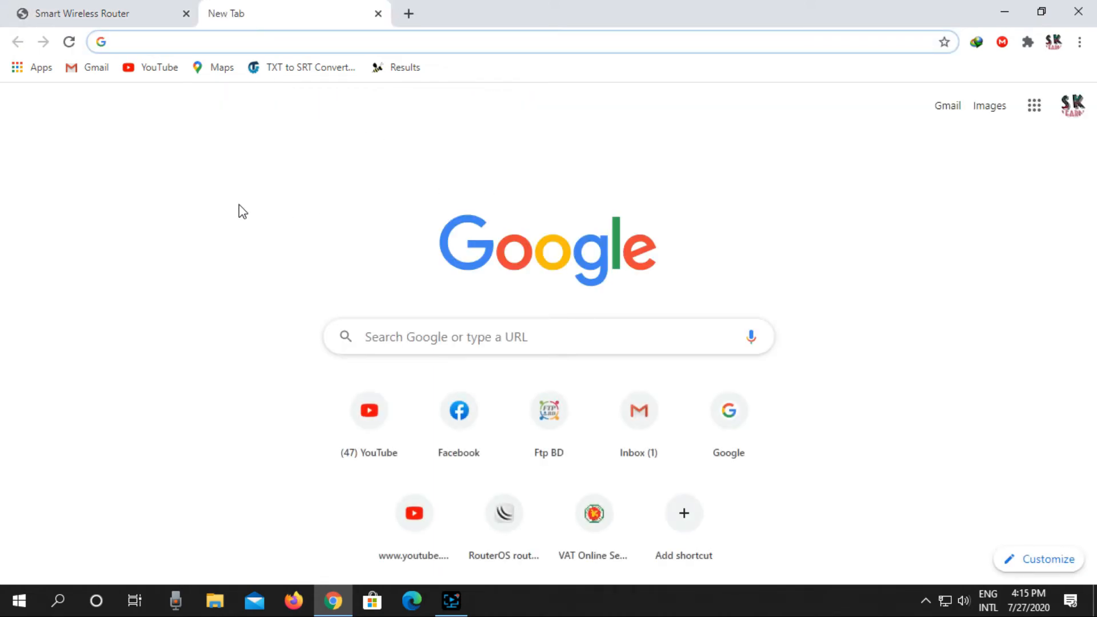
# Go to YouTube and start playing the My Mix playlist
pyautogui.click(369, 410)
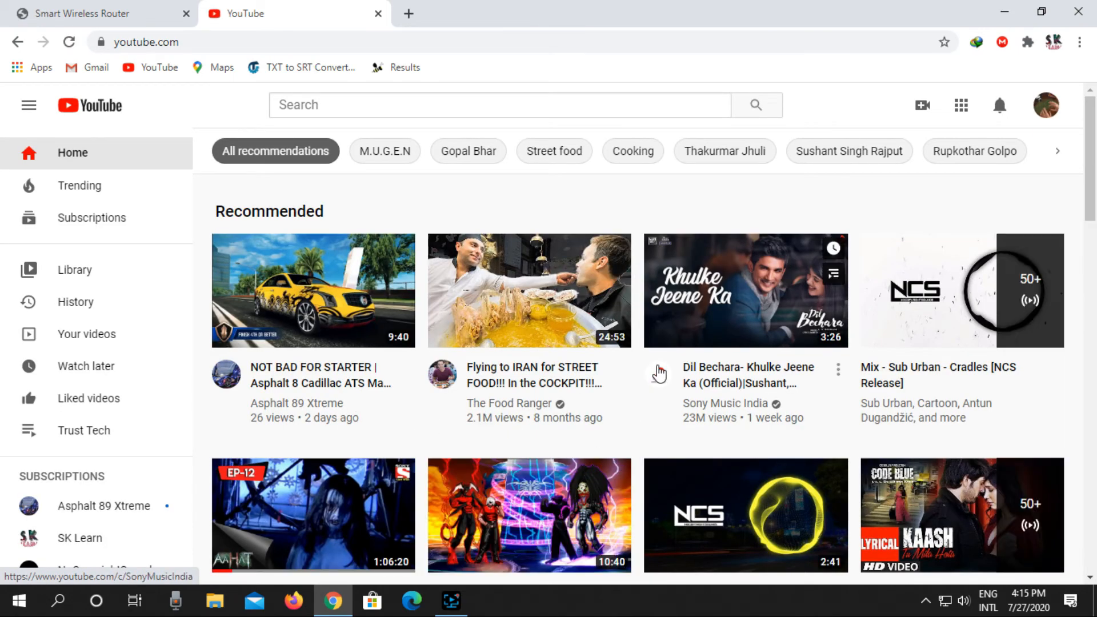
pyautogui.scroll(-3)
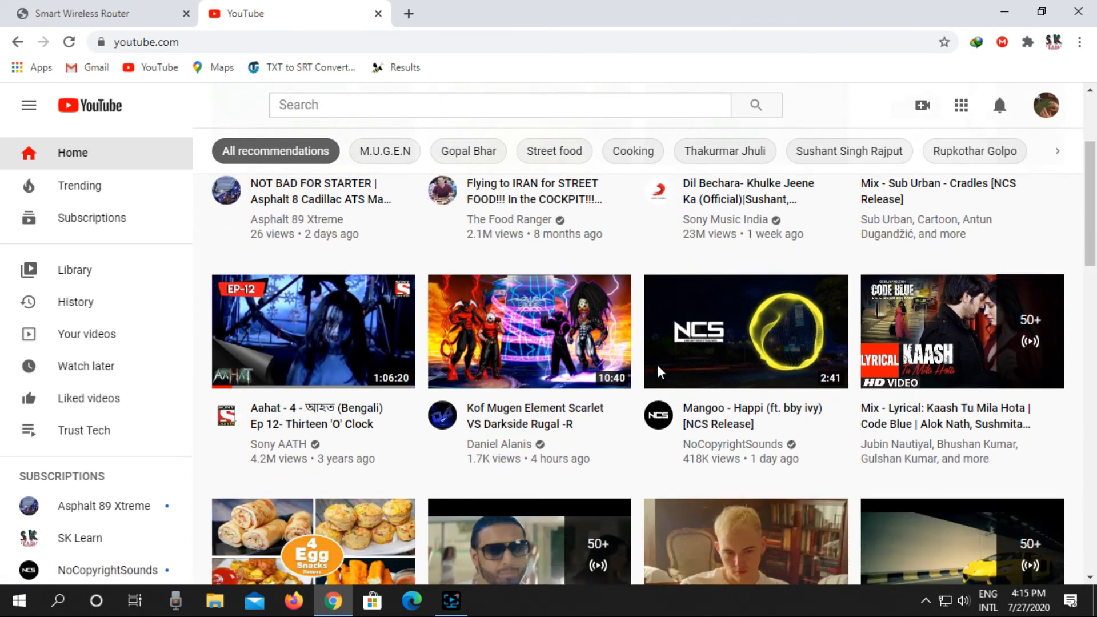
pyautogui.scroll(-3)
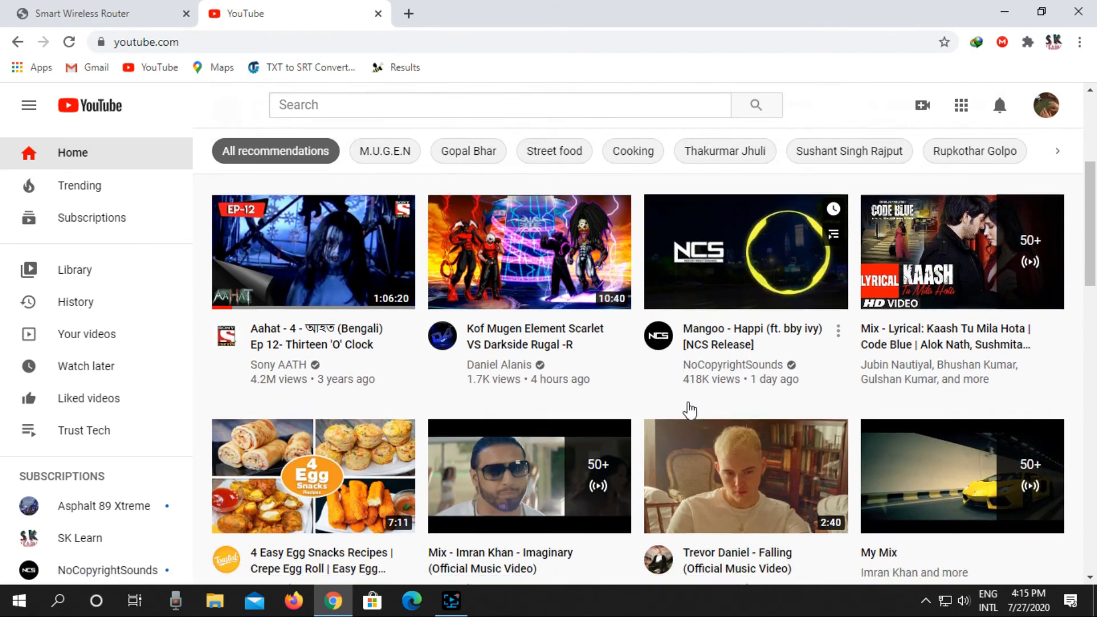
pyautogui.scroll(-3)
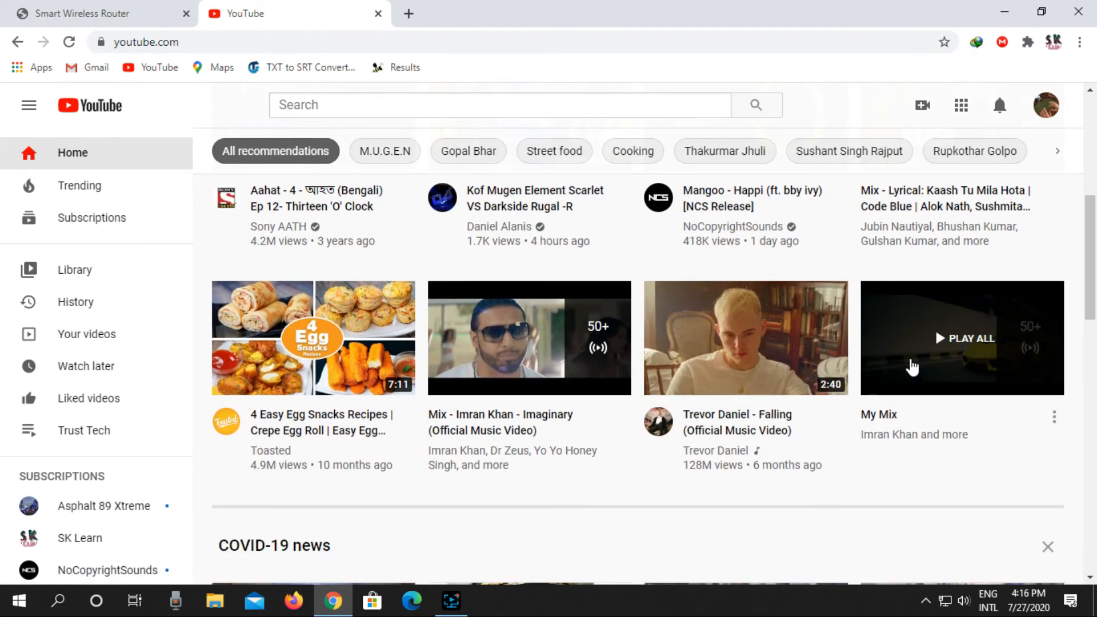
pyautogui.click(963, 338)
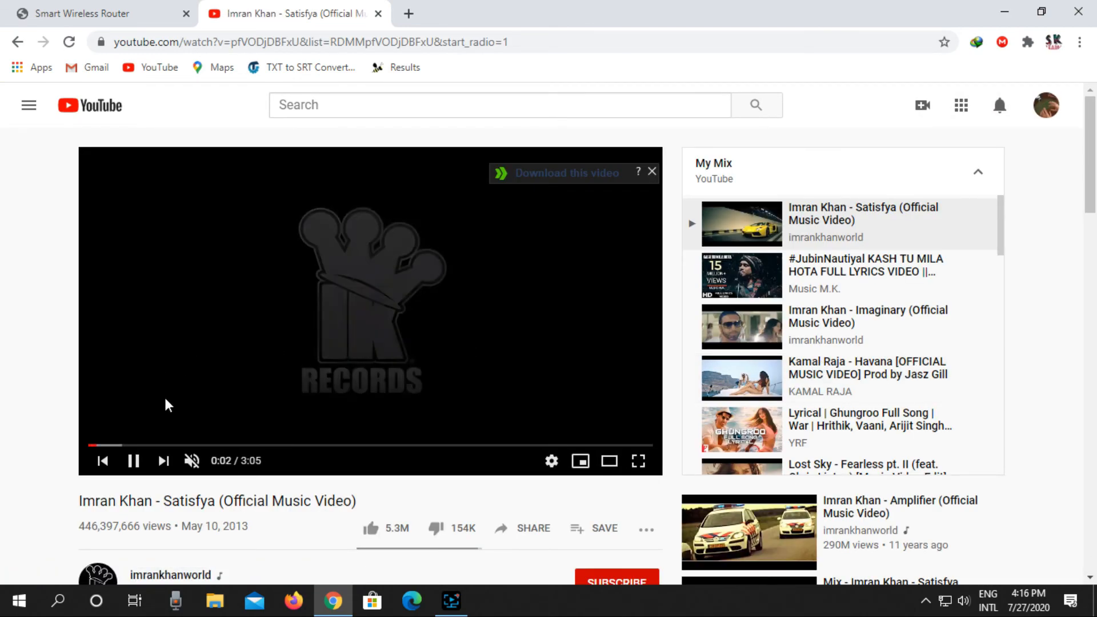